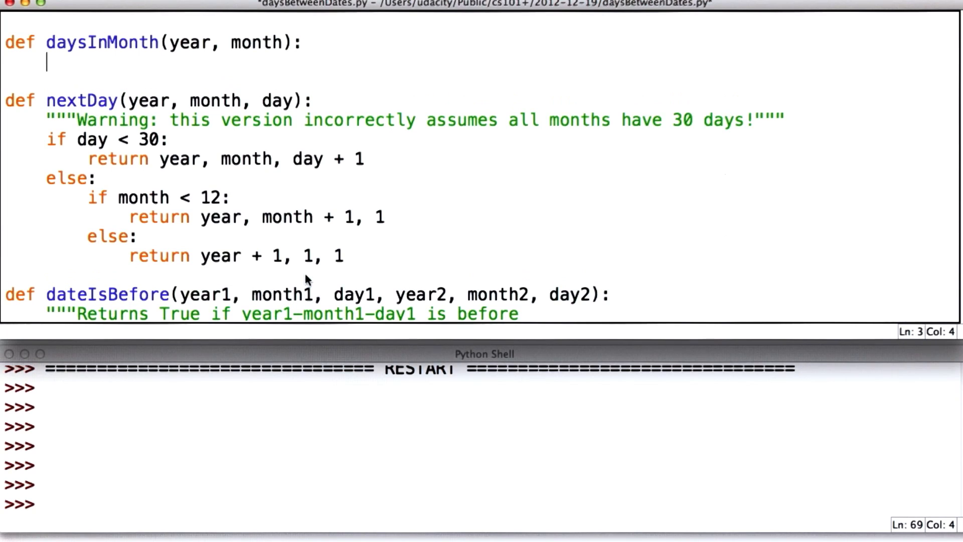
- Make daysInMonth return 30 and have nextDay compare the day against daysInMonth() instead of 30
text(return 30)
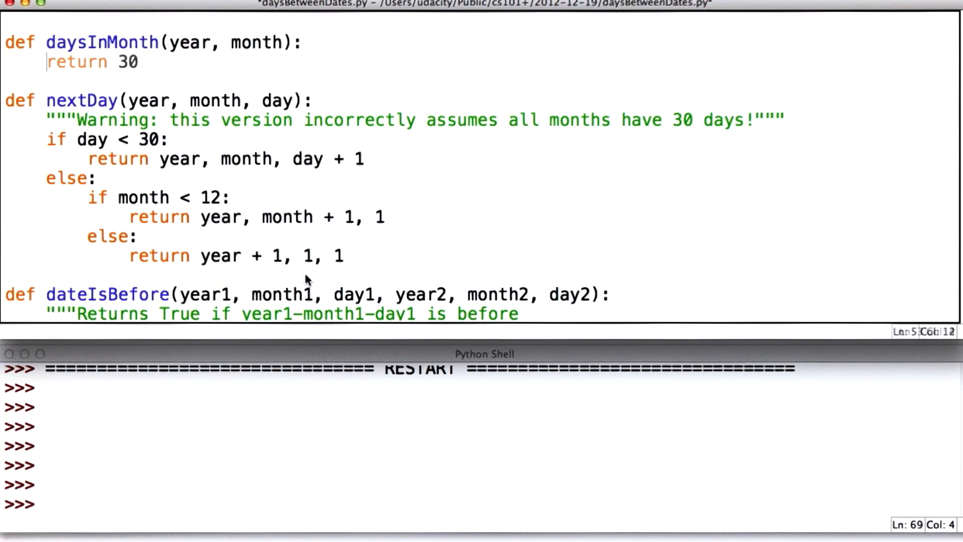
double_click(147, 139)
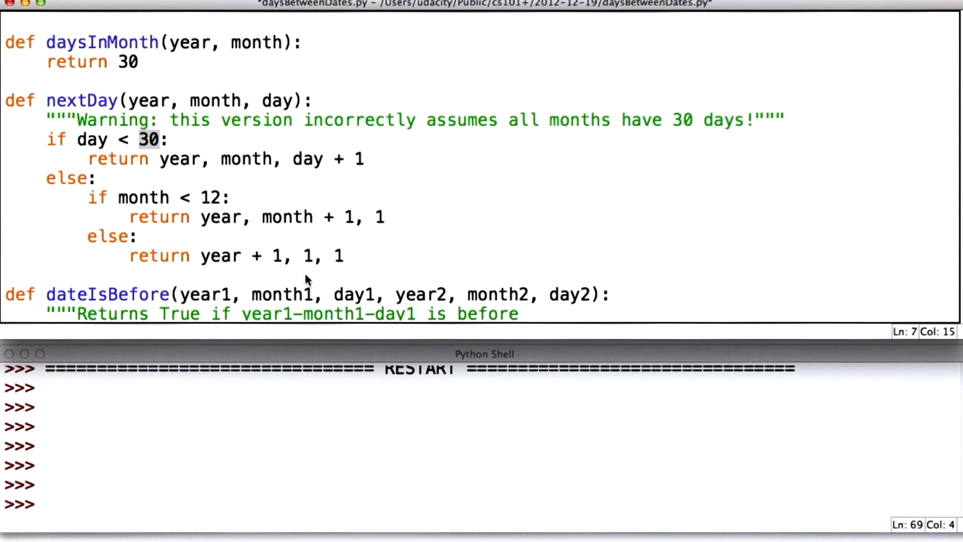
text(daysInMonth())
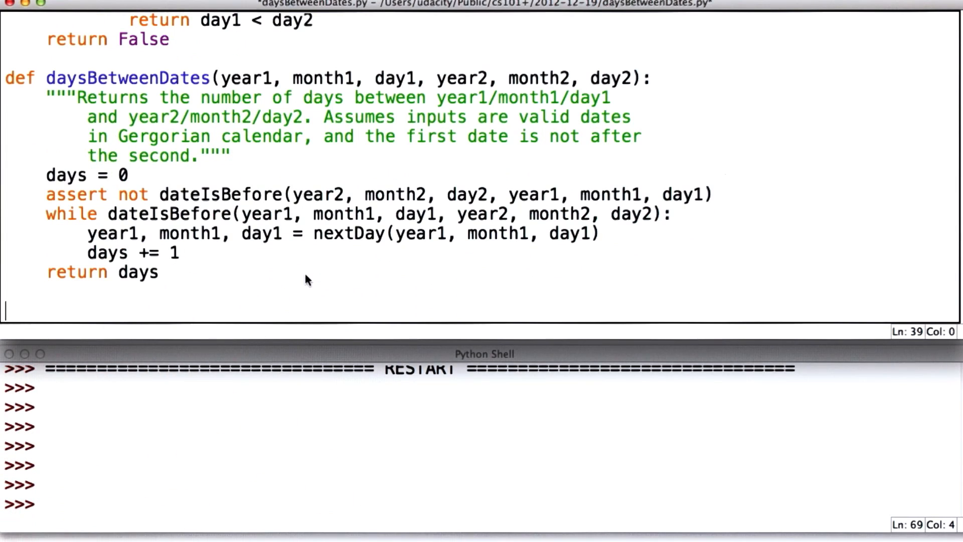
- Define test() with a 30-day-months comment and two daysBetweenDates(2013,1,1...) asserts expecting 0 and 1
text(def test():)
text(# tests with 30-day months!)
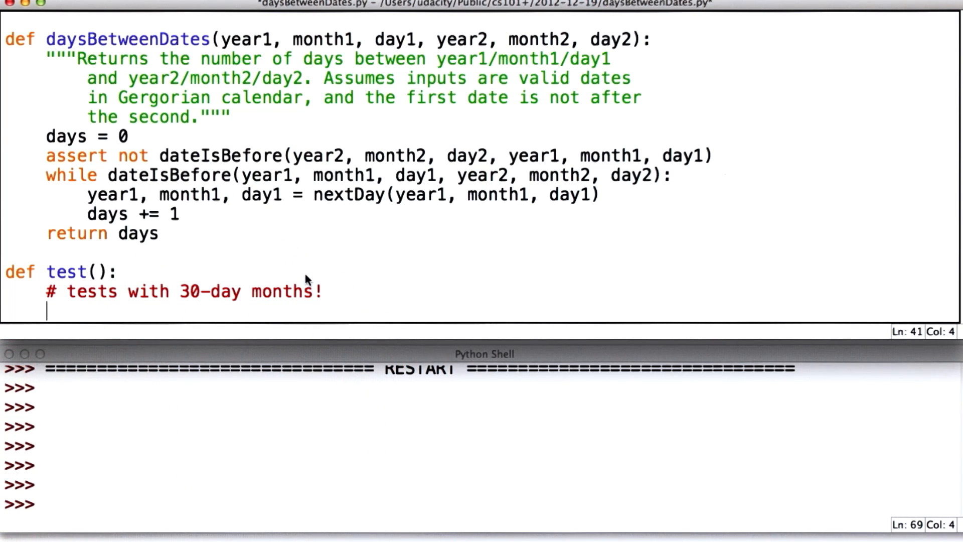
text(assert daysBetweenDates(2013, 1, 1, 2013, 1, 1) == 0)
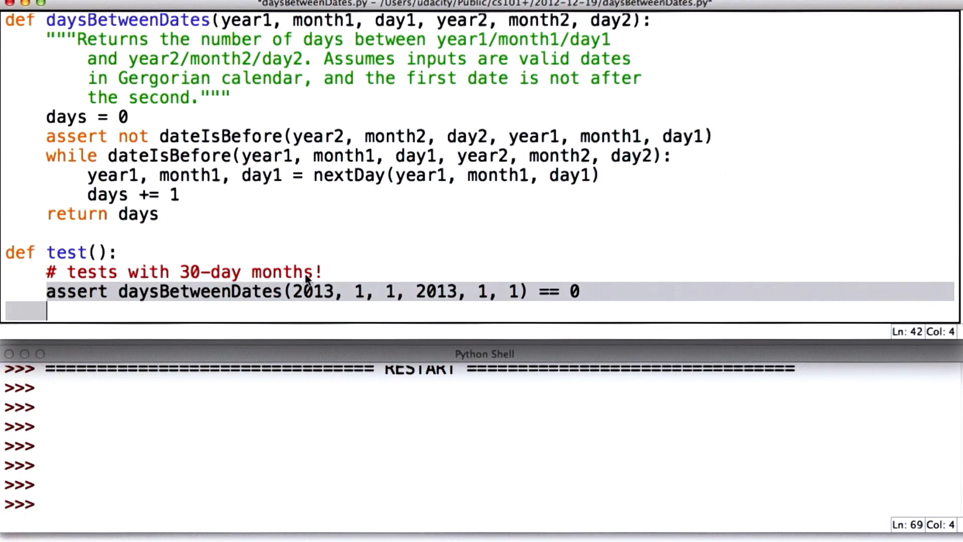
text(assert daysBetweenDates(2013, 1, 1, 2013, 1, 1) == 0)
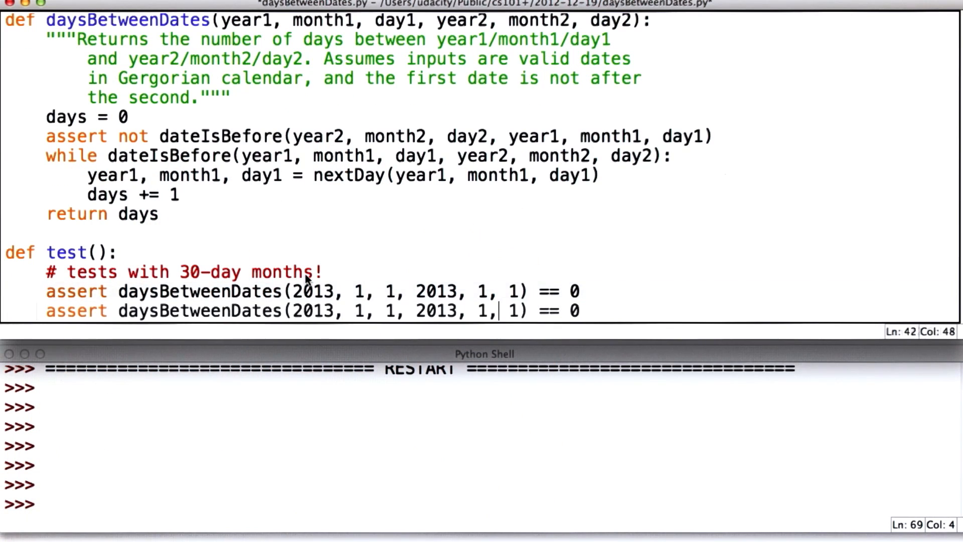
text(2)
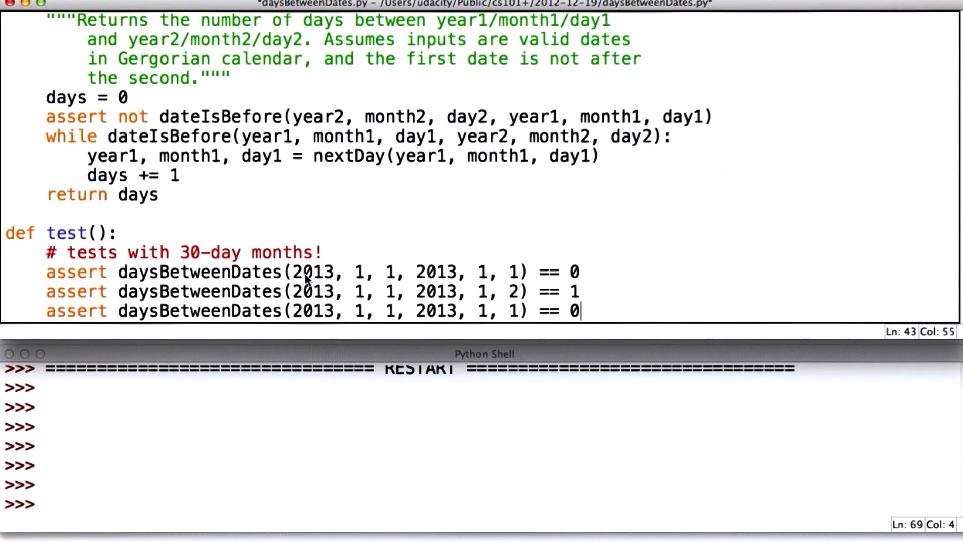
key(BackSpace)
text(assert nextDay)
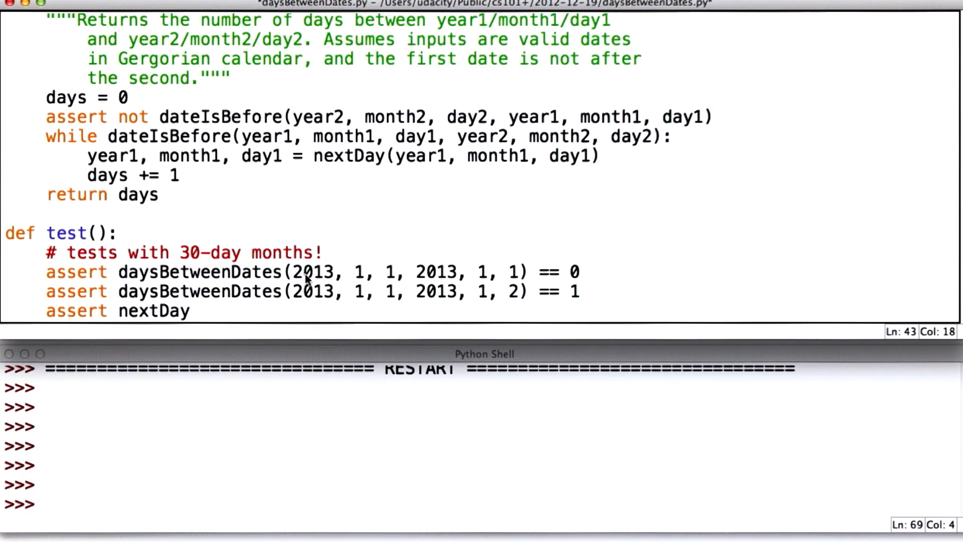
- Add nextDay asserts: Jan 1 to Jan 2, April 30 to May 1, Dec 31, 2012 to Jan 1, 2013
click(191, 311)
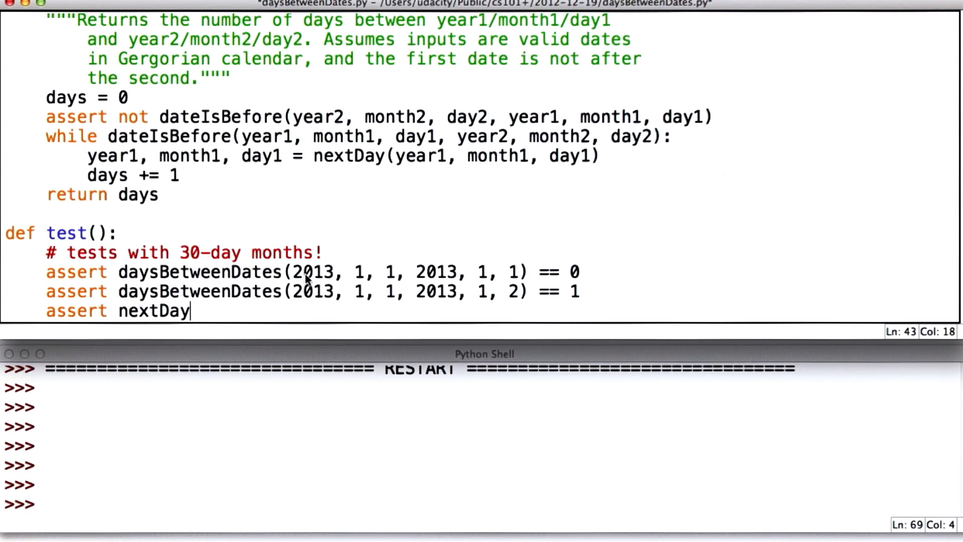
text((2013, 1, 1) == (2013, 1, 2)
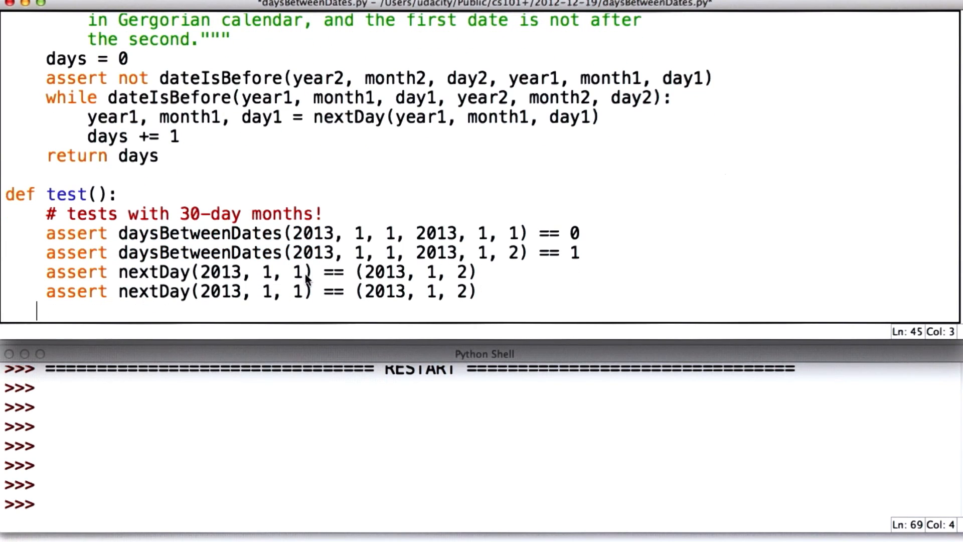
click(423, 291)
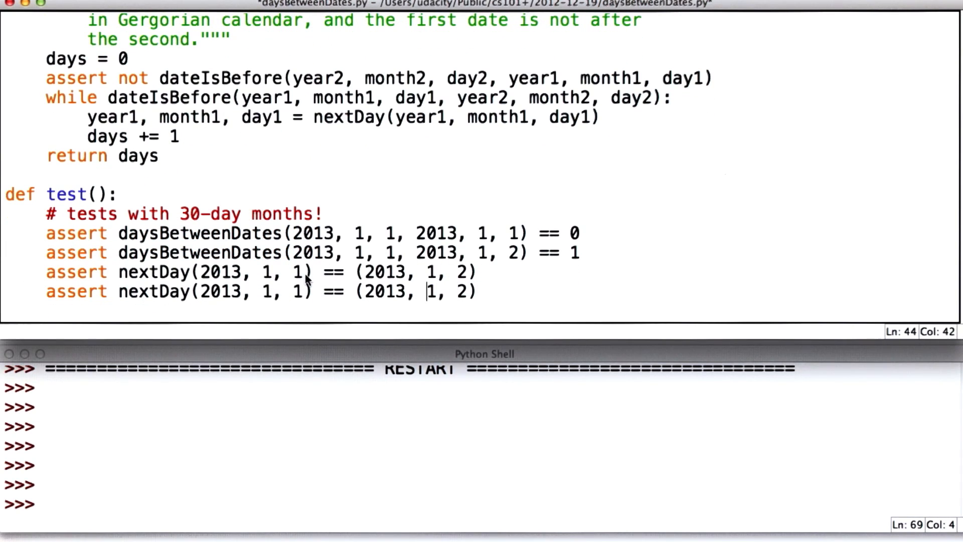
text(4, 30)
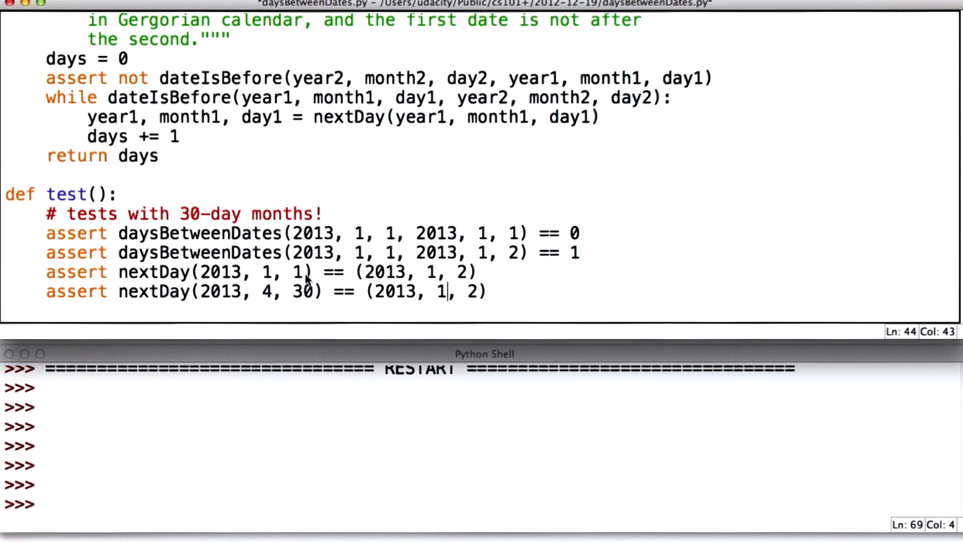
text(5, 1)
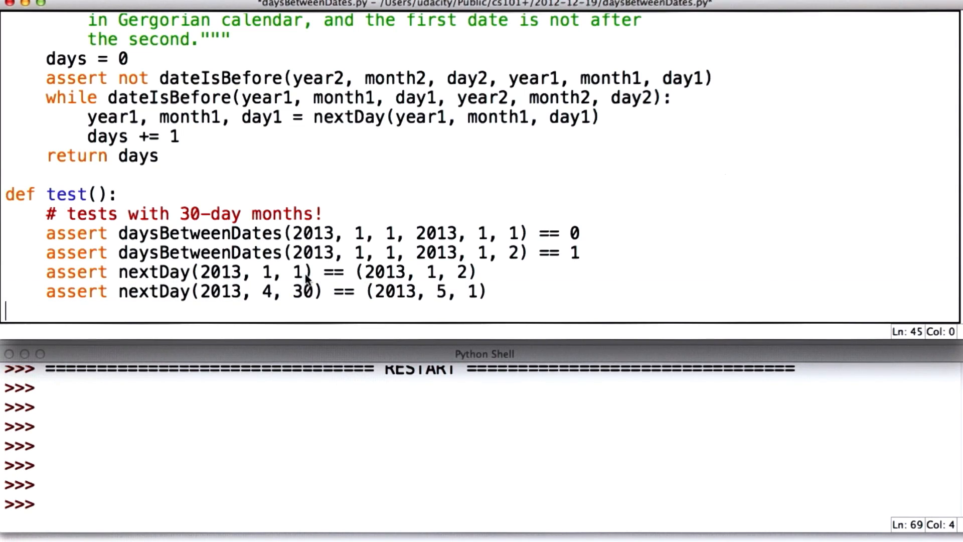
text(assert nextDay(2012, 12, 31) == (2013, 1, 1))
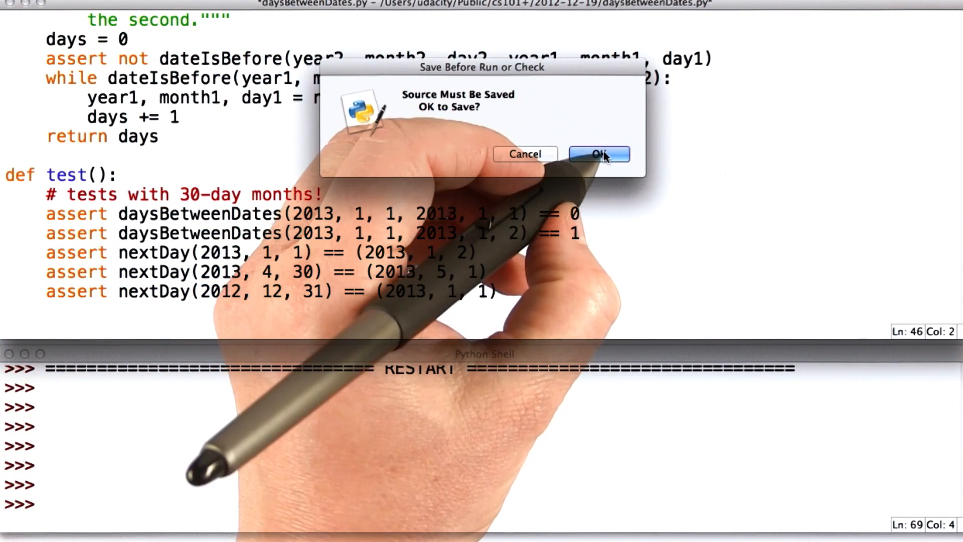
- Save and run the module, which raises a TypeError for daysInMonth() missing its two arguments
click(599, 154)
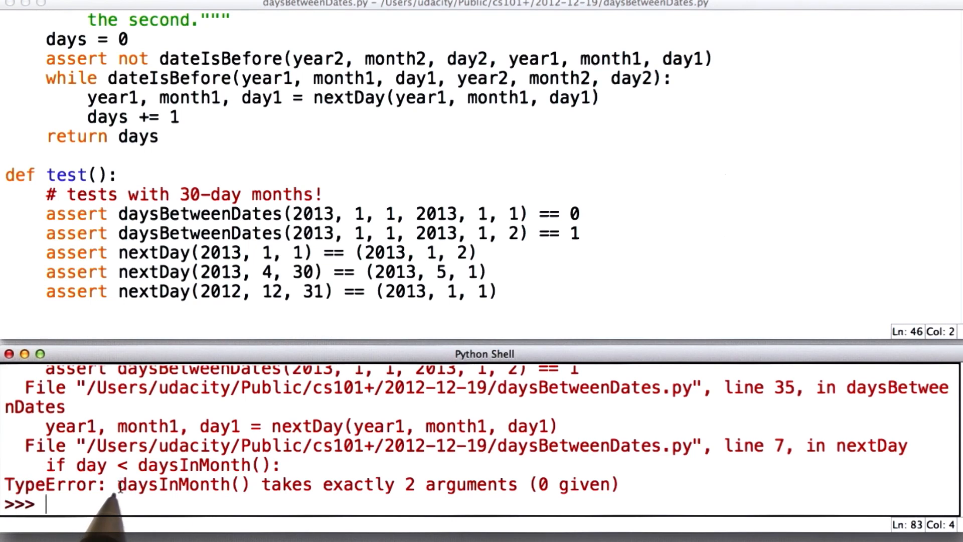
- Pass year, month to daysInMonth in nextDay, rerun, and call test() in the shell without errors
double_click(182, 485)
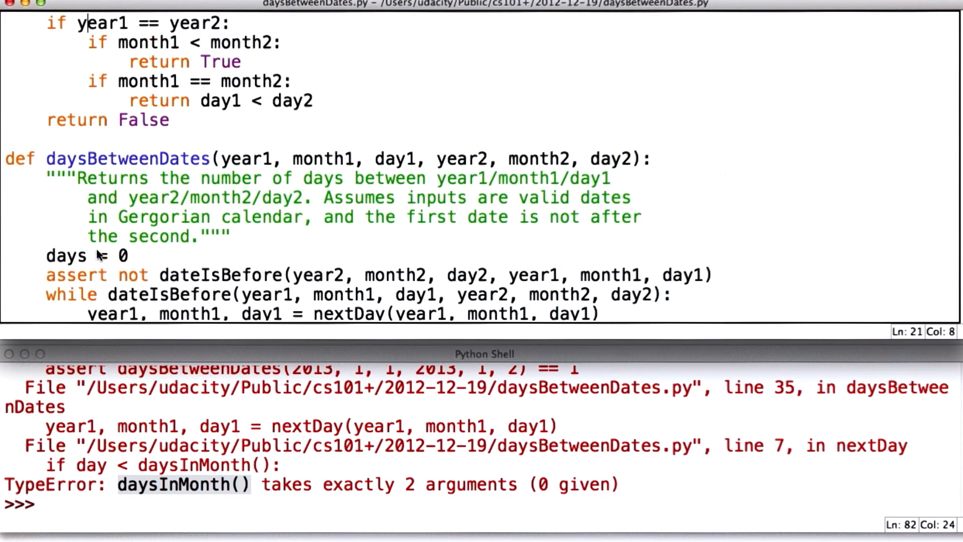
scroll(up, 3)
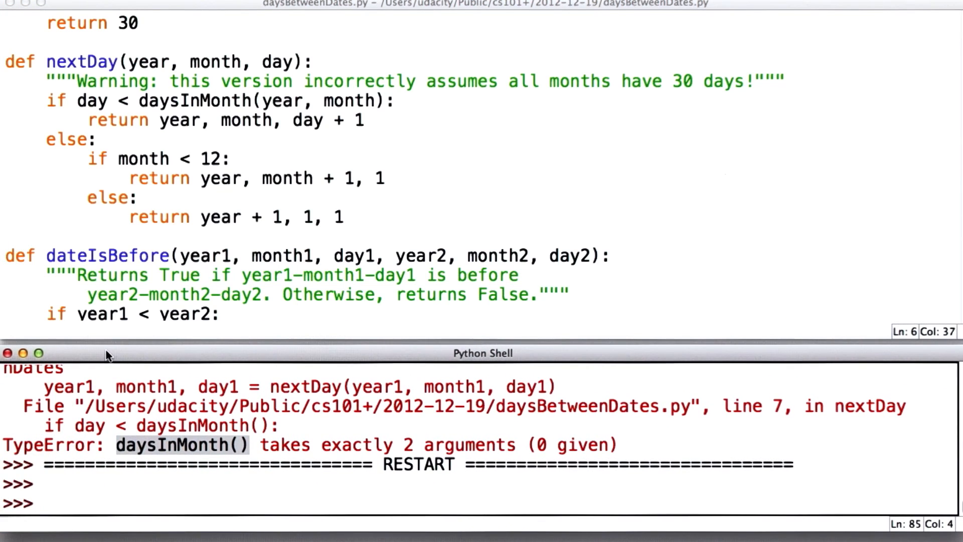
text(test())
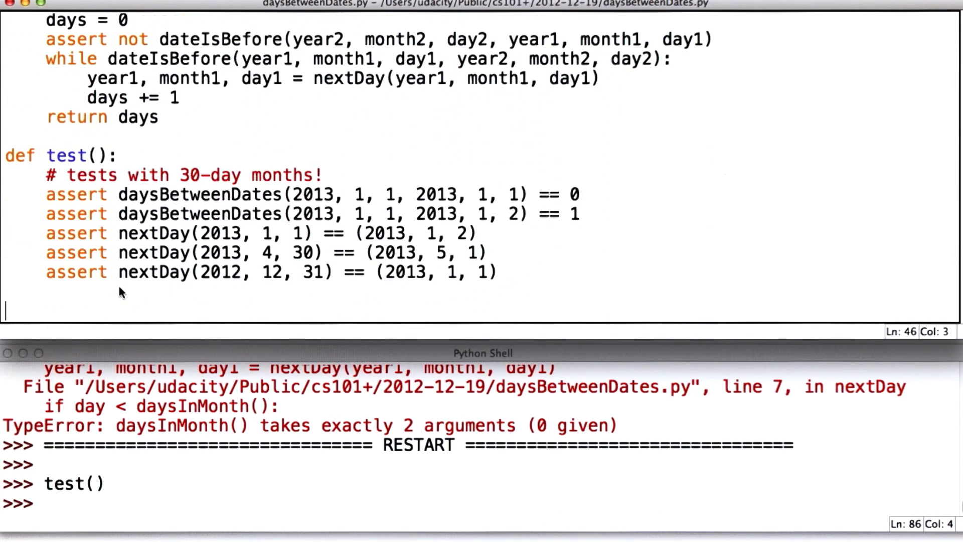
- End test() with print "Tests finished." after the asserts
text(print)
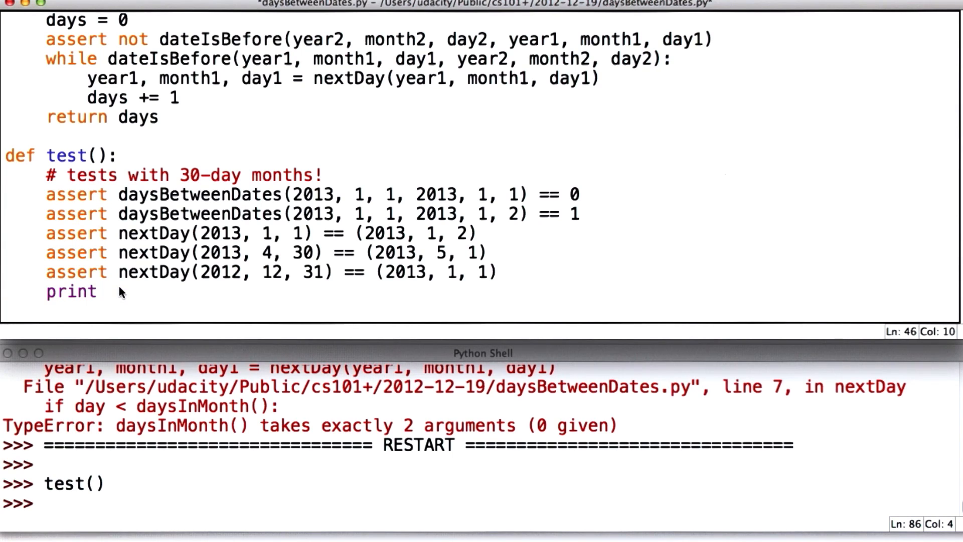
text("Tests finished.")
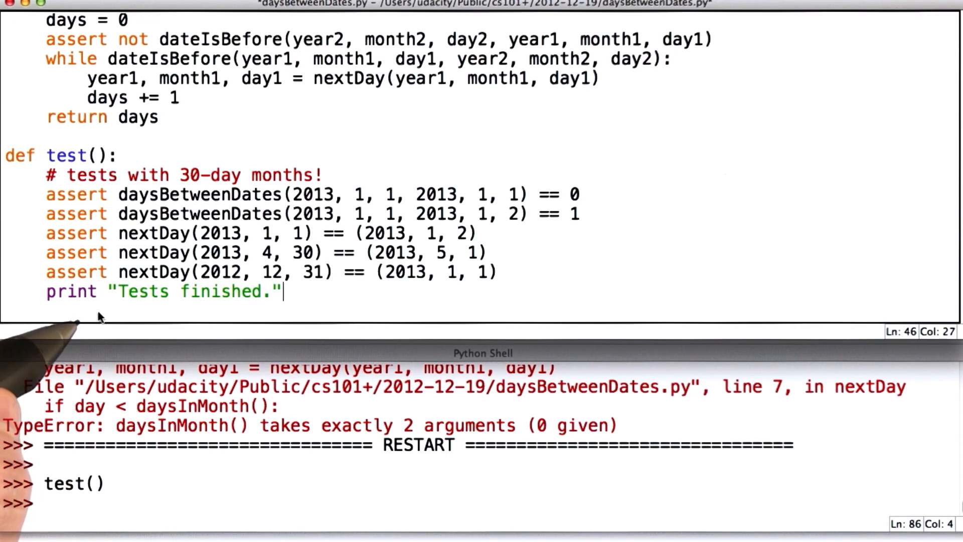